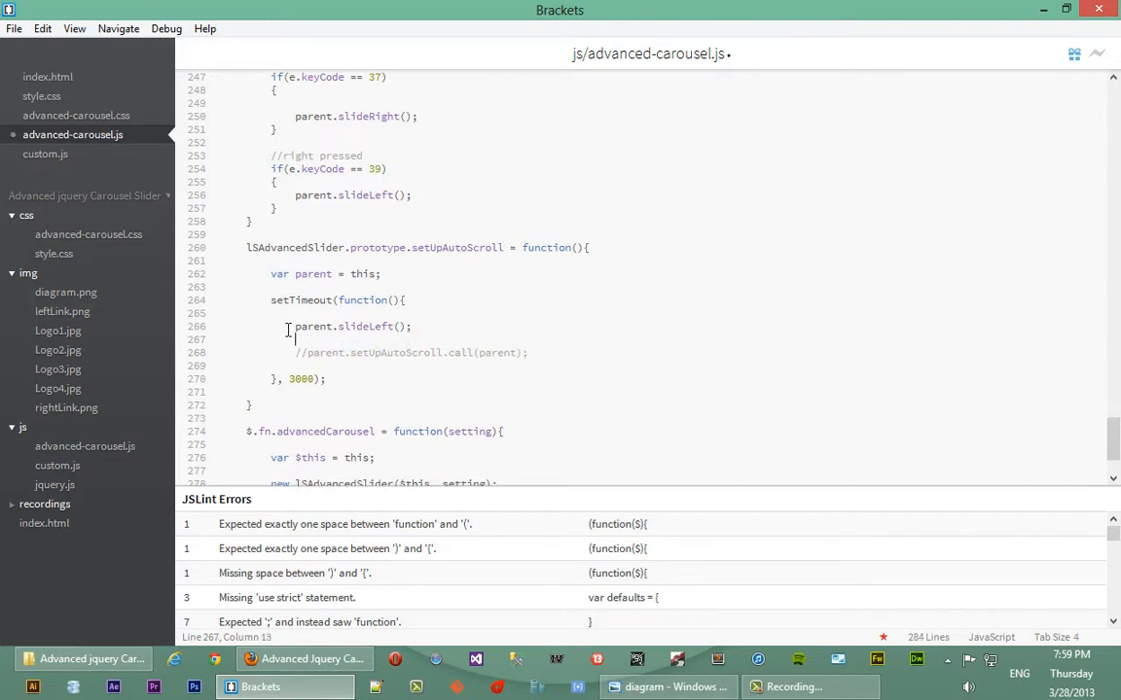
Add parent.setUpAutoScroll.call(parent); after parent.slideLeft() in the setTimeout callback, removing the commented line.
text(parent.setUpAutoScroll)
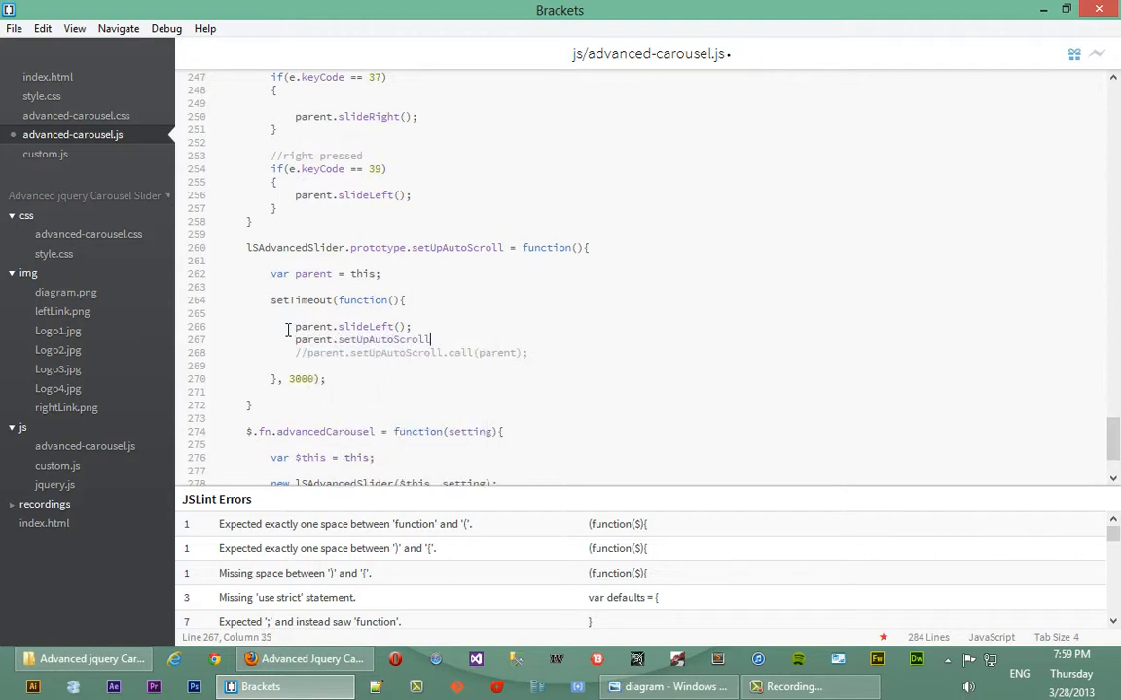
text(();)
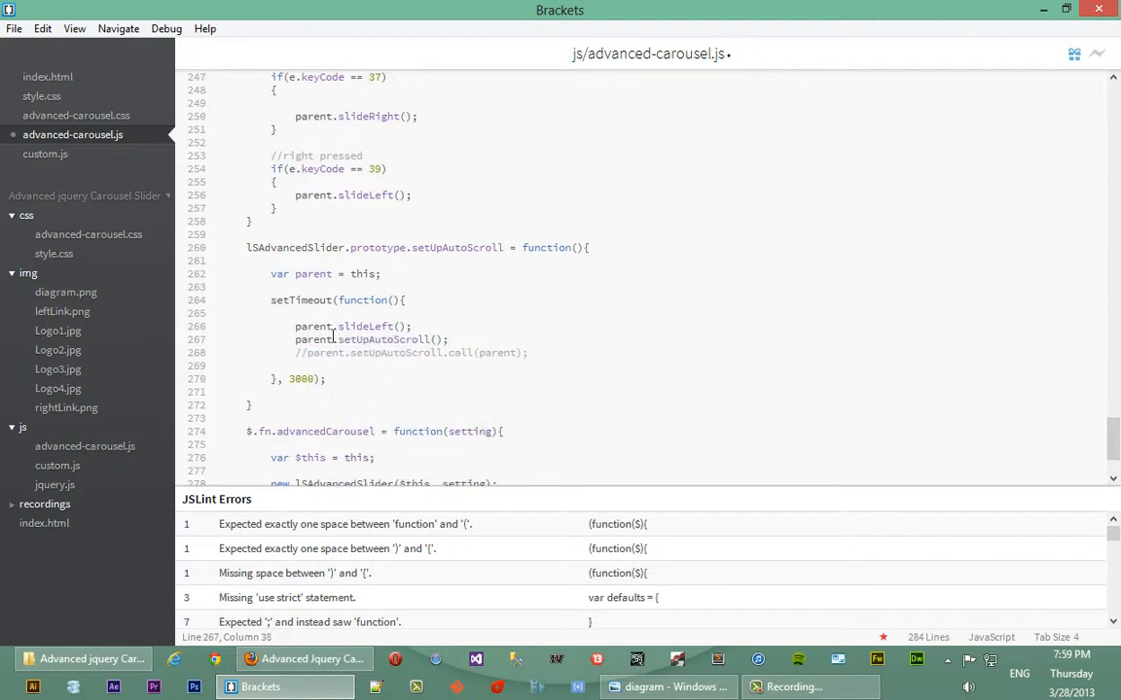
double_click(383, 338)
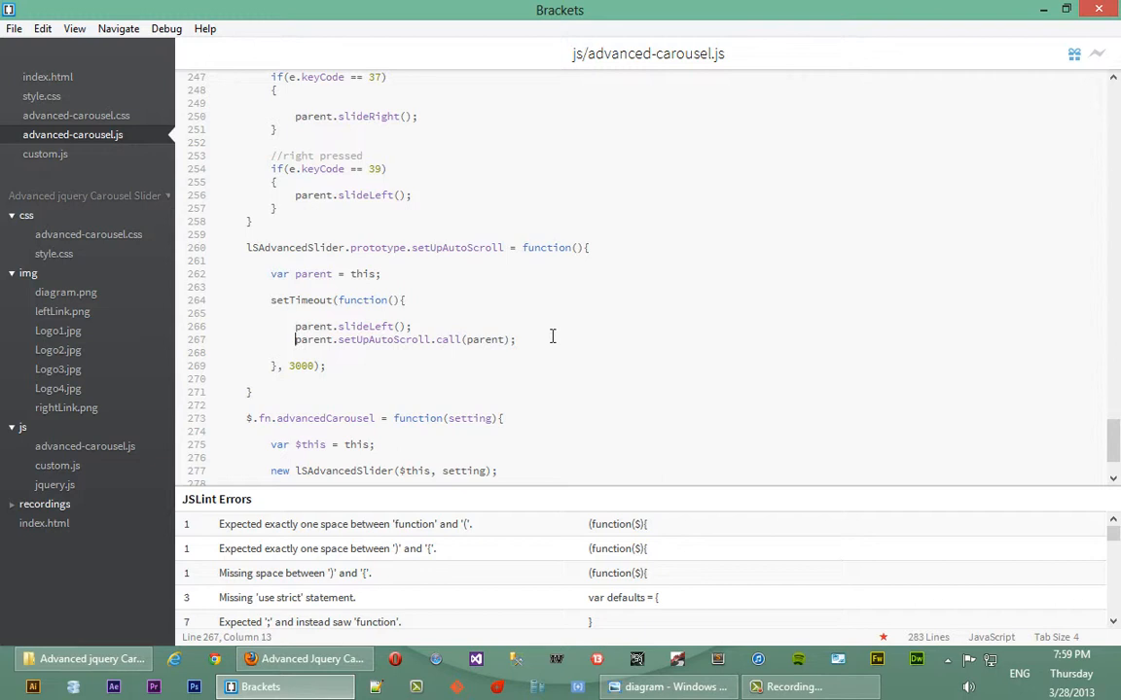
Watch the carousel auto-advance through its logo slides in Firefox, then bring up Firebug's Net panel.
click(82, 657)
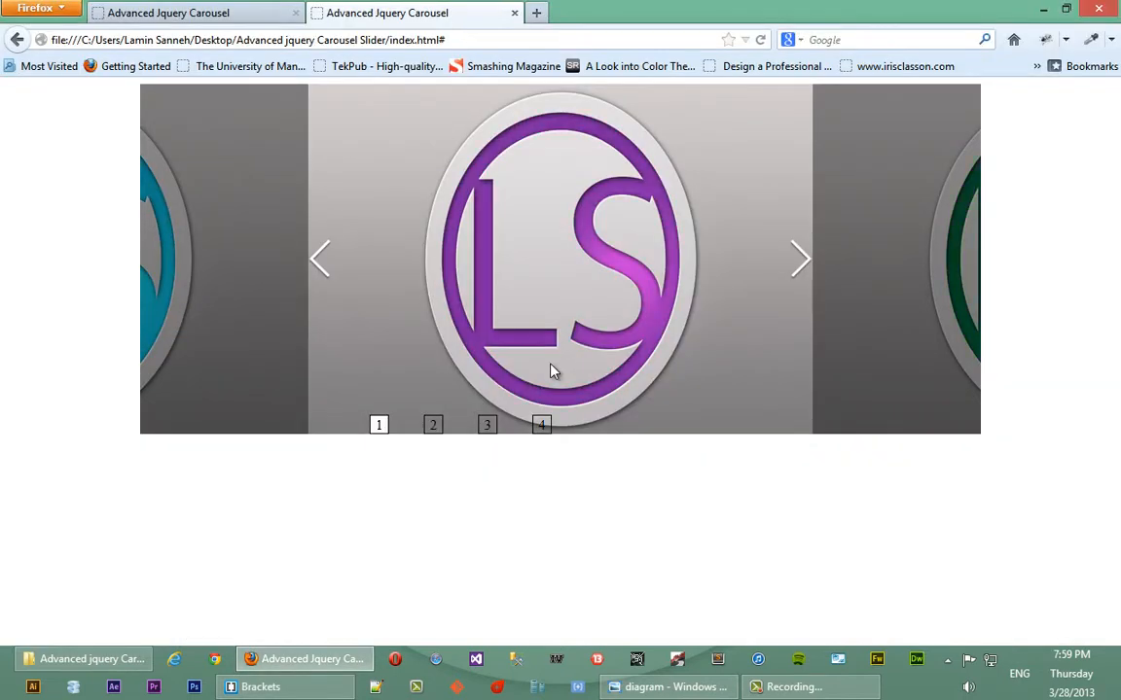
mouse_move(419, 500)
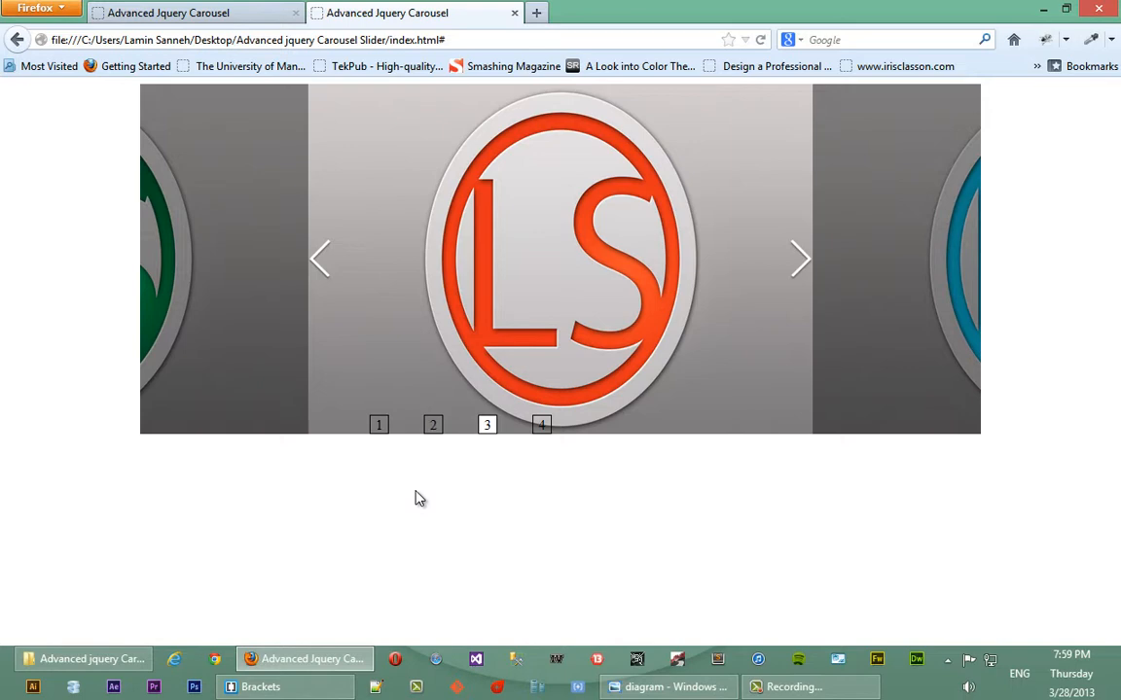
click(541, 425)
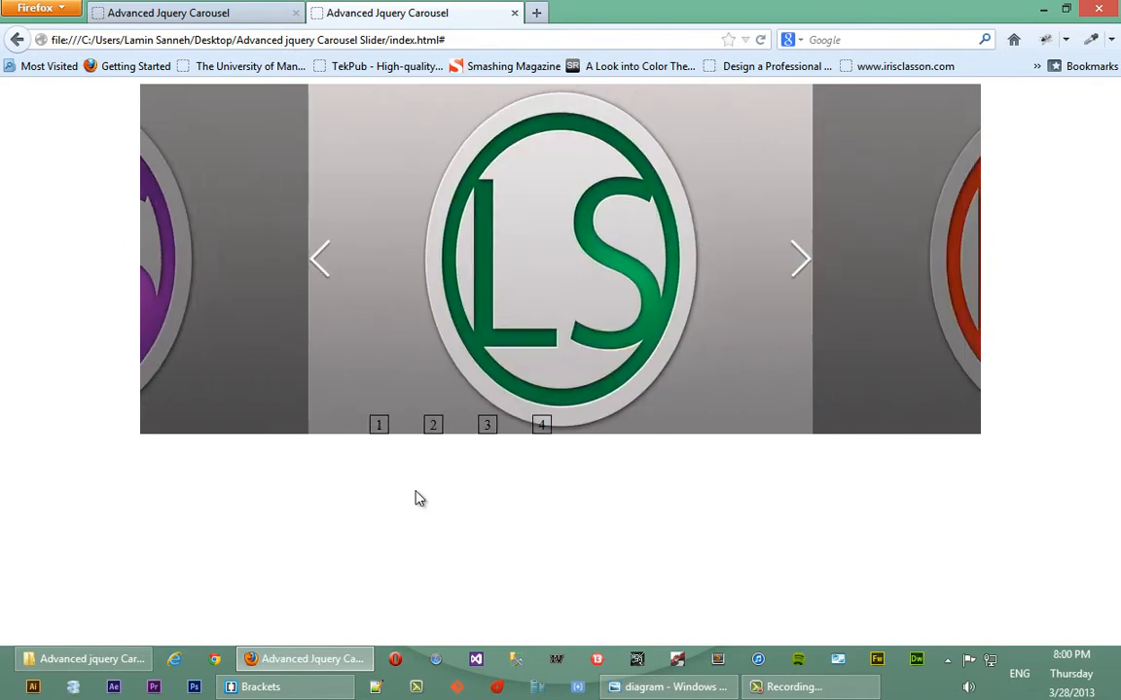
click(261, 687)
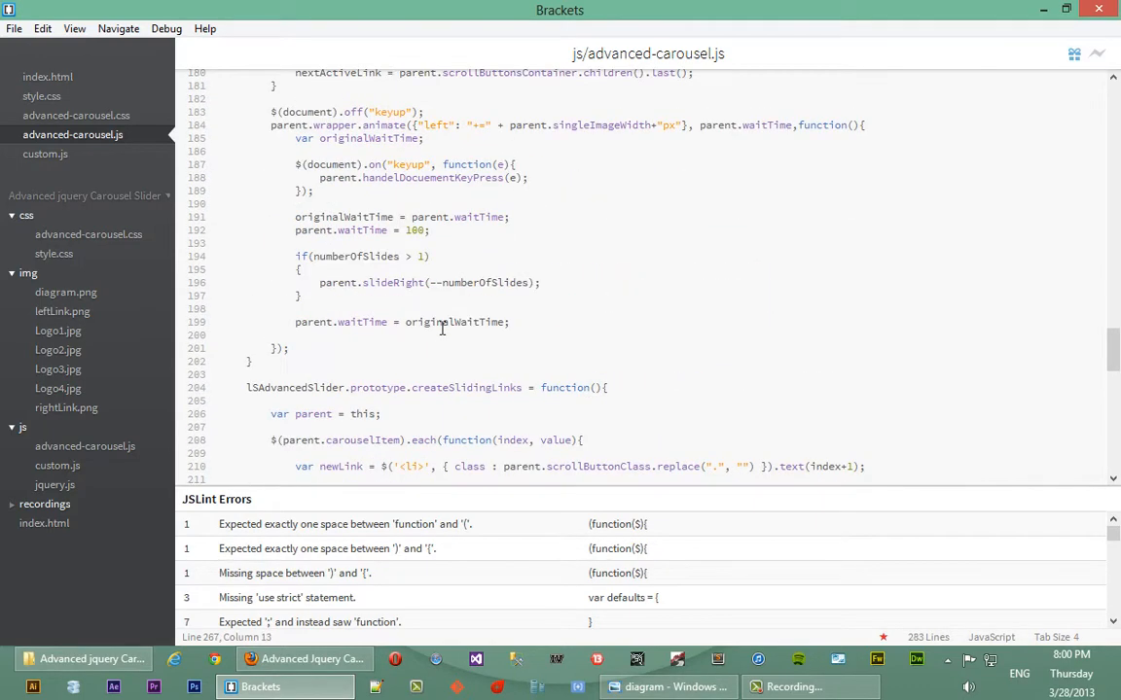
click(312, 658)
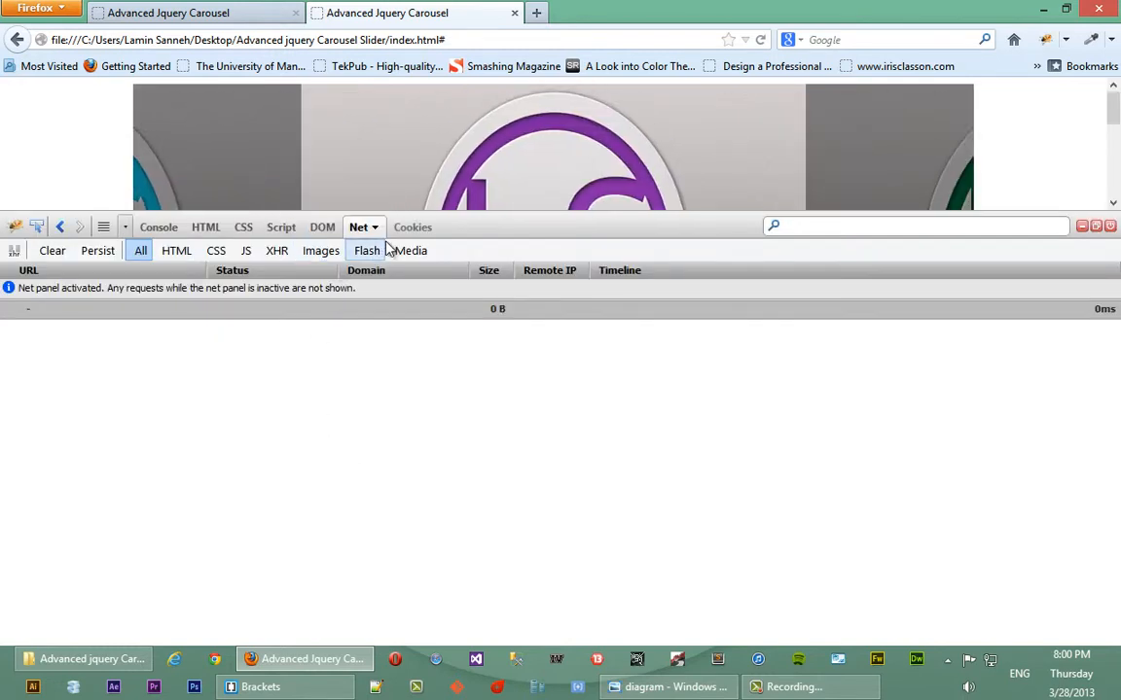
Inspect the slide button markup in Firebug's HTML view to find the li.scroll-button carrying activeLink.
click(160, 226)
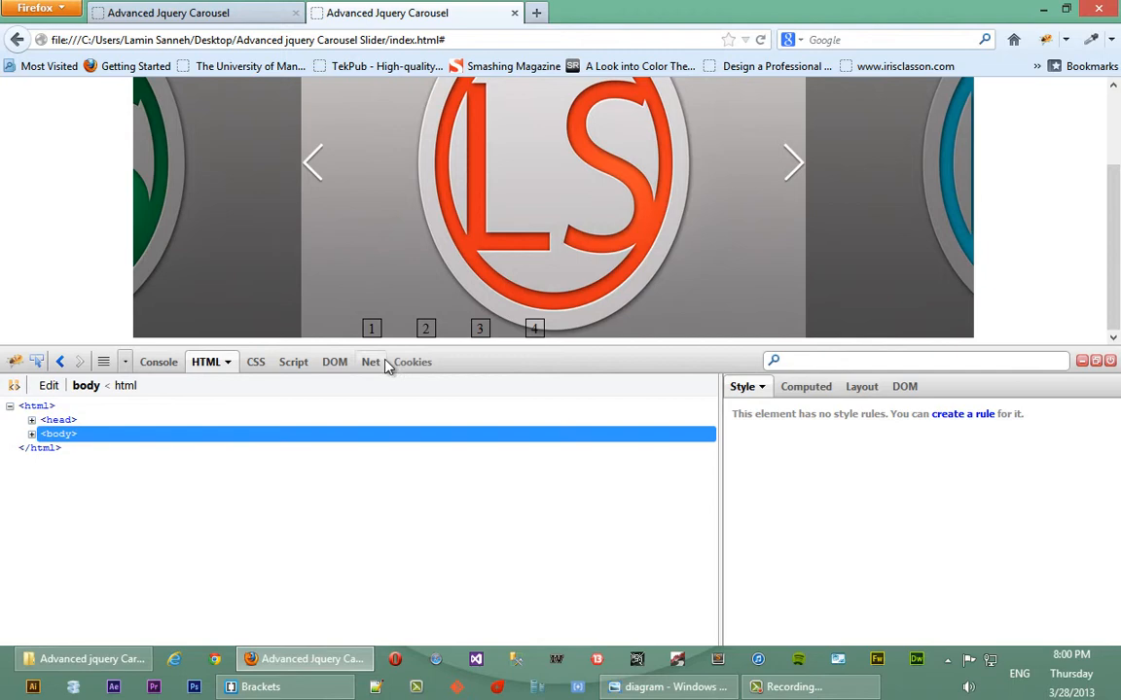
right_click(387, 366)
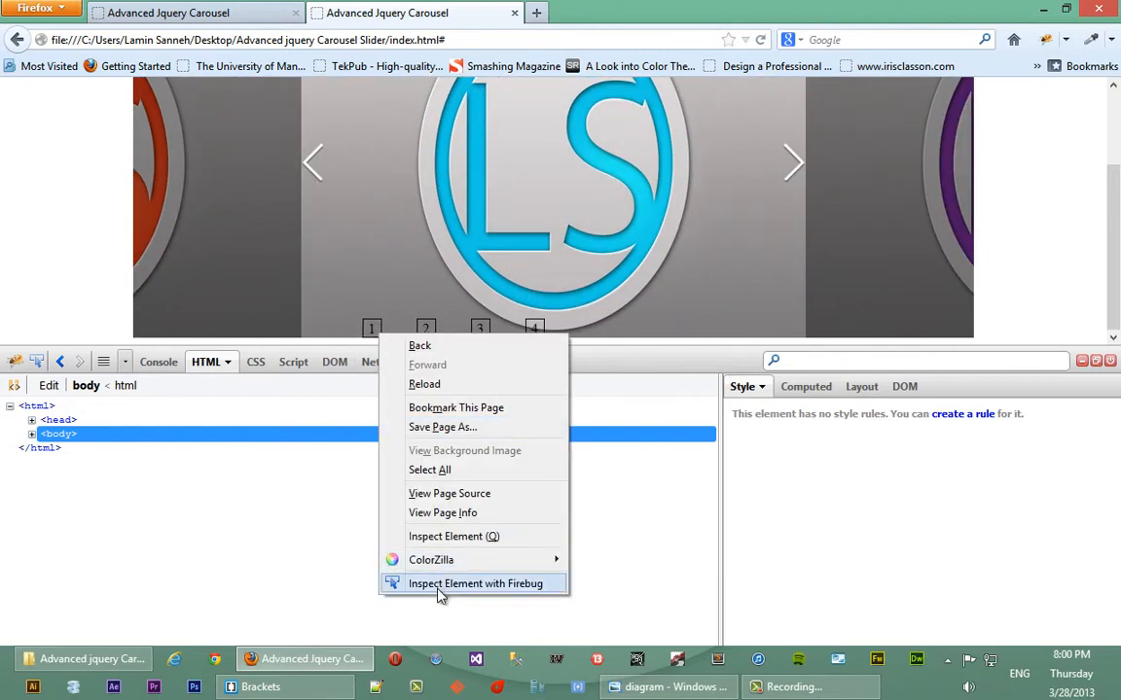
click(475, 584)
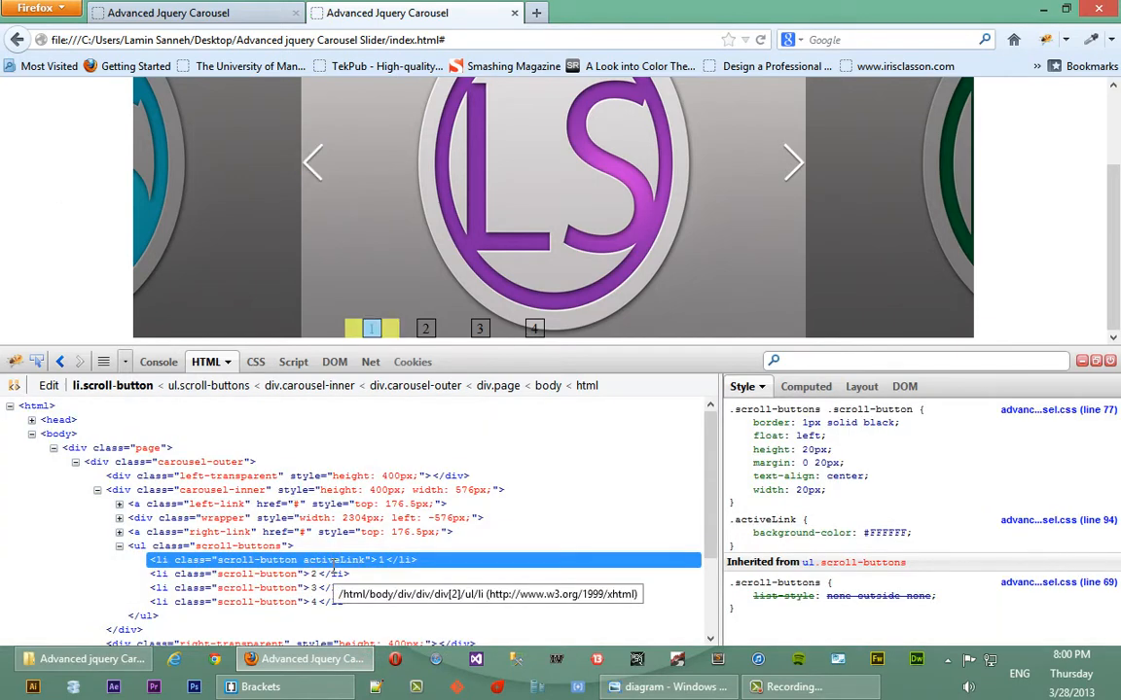
click(424, 327)
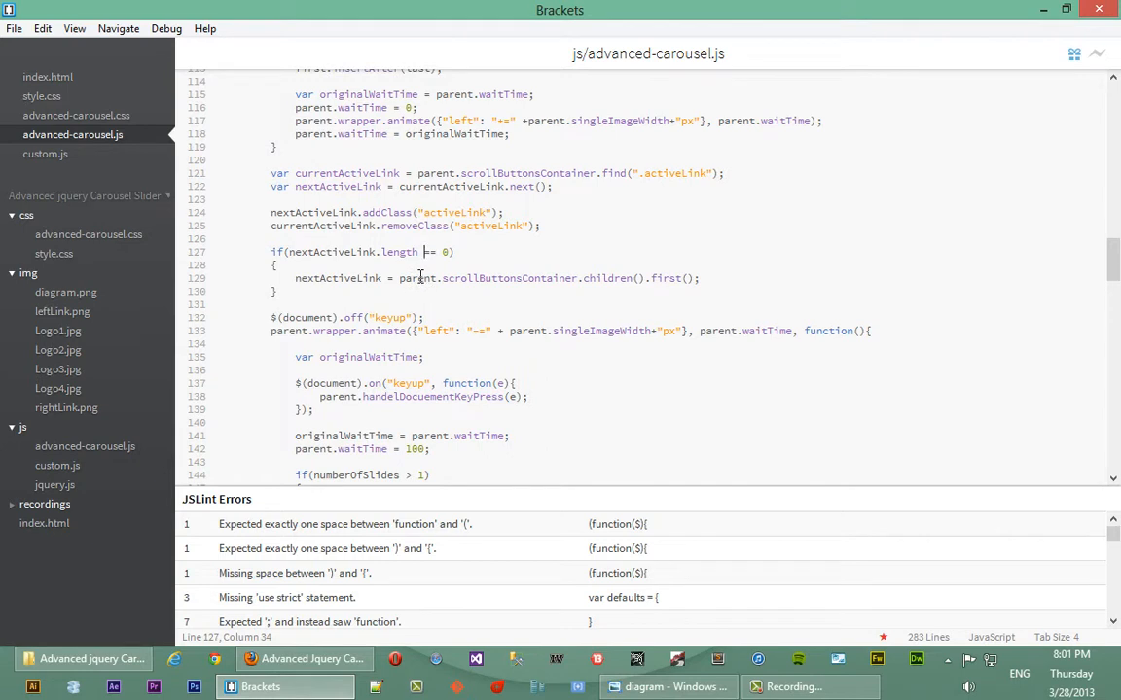
mouse_move(354, 282)
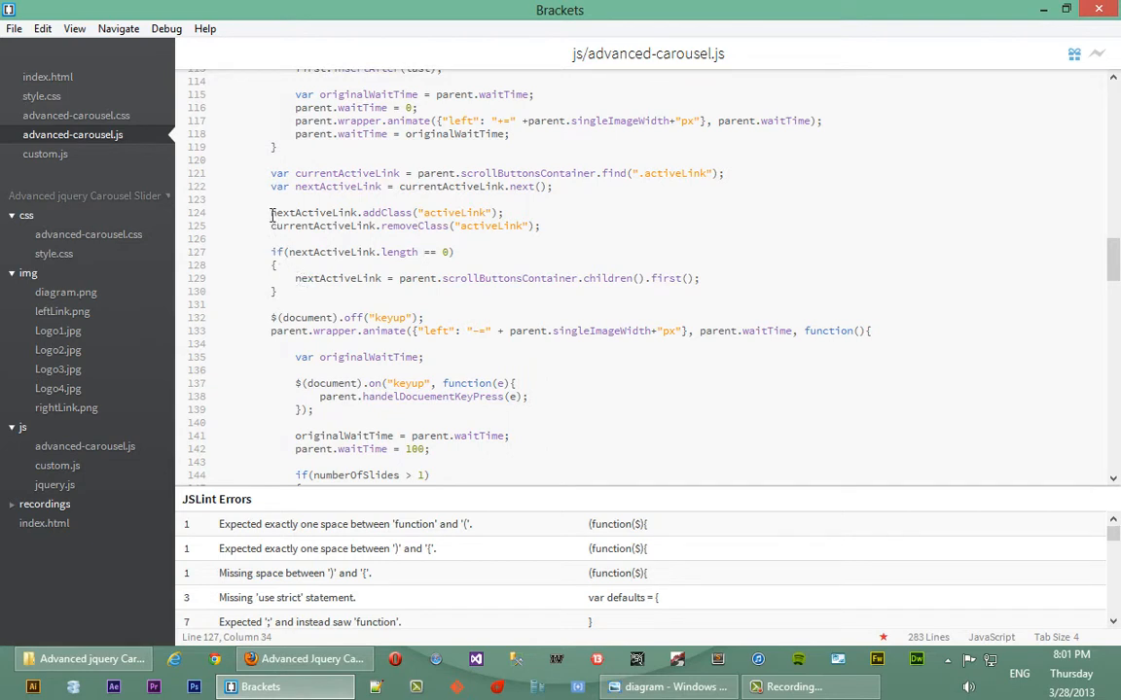
Copy nextActiveLink.addClass("activeLink"); into the wrap-around blocks after the .first() and .last() assignments.
click(272, 212)
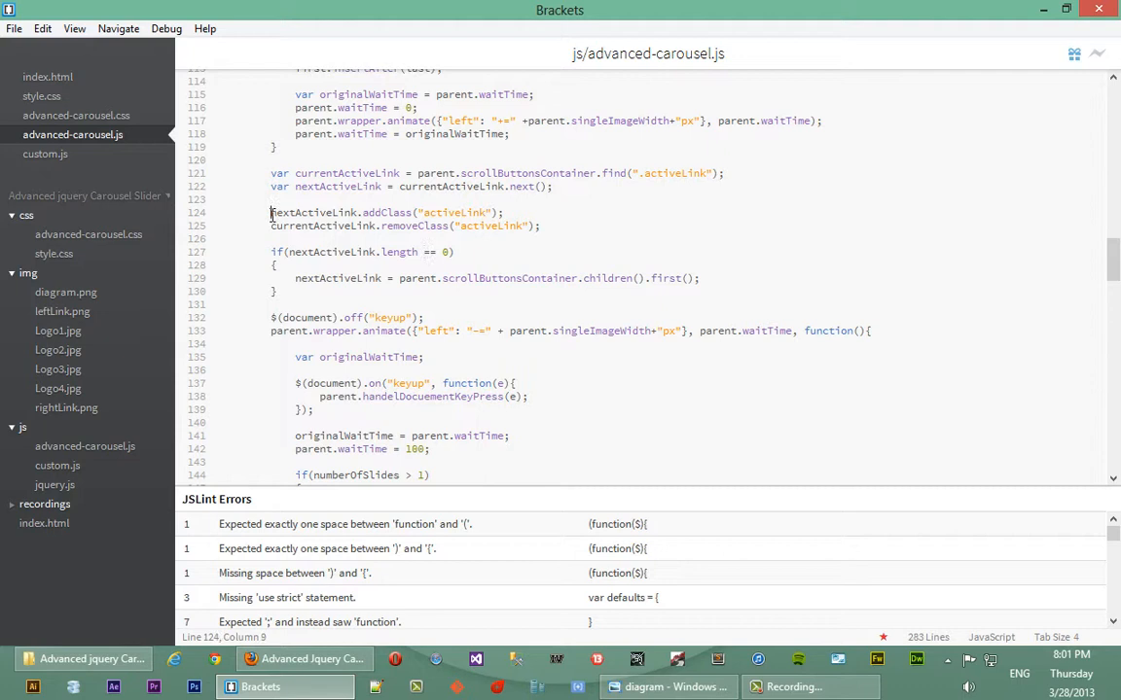
double_click(312, 213)
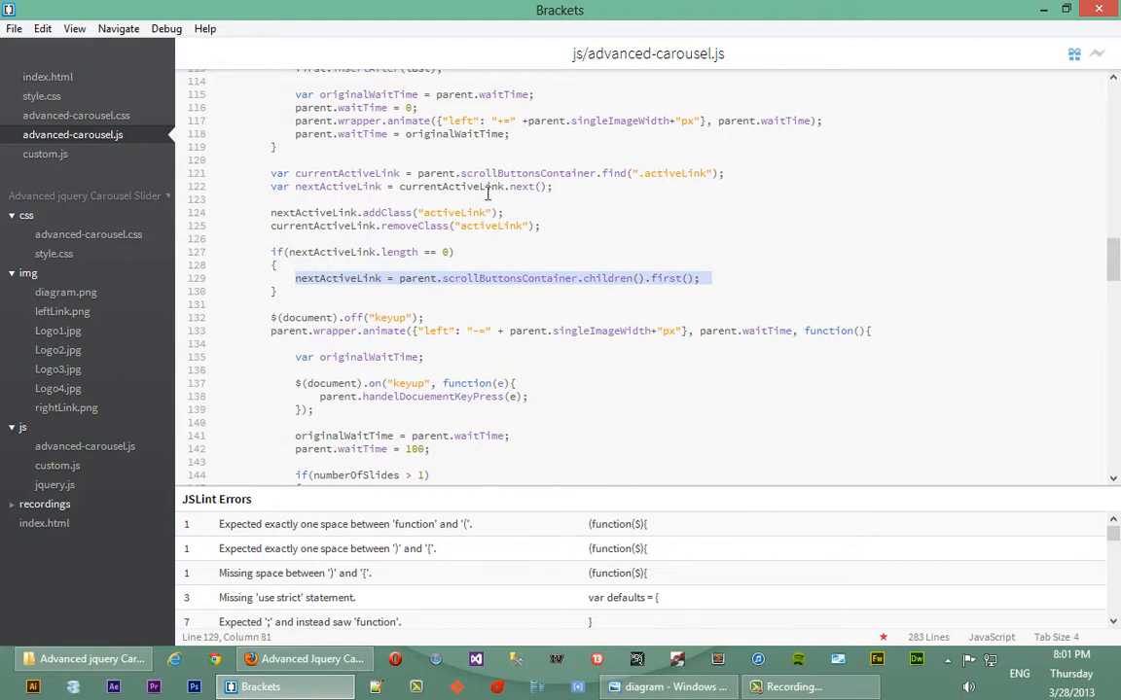
double_click(455, 212)
text(nextActiveLink.addClass("activeLink");)
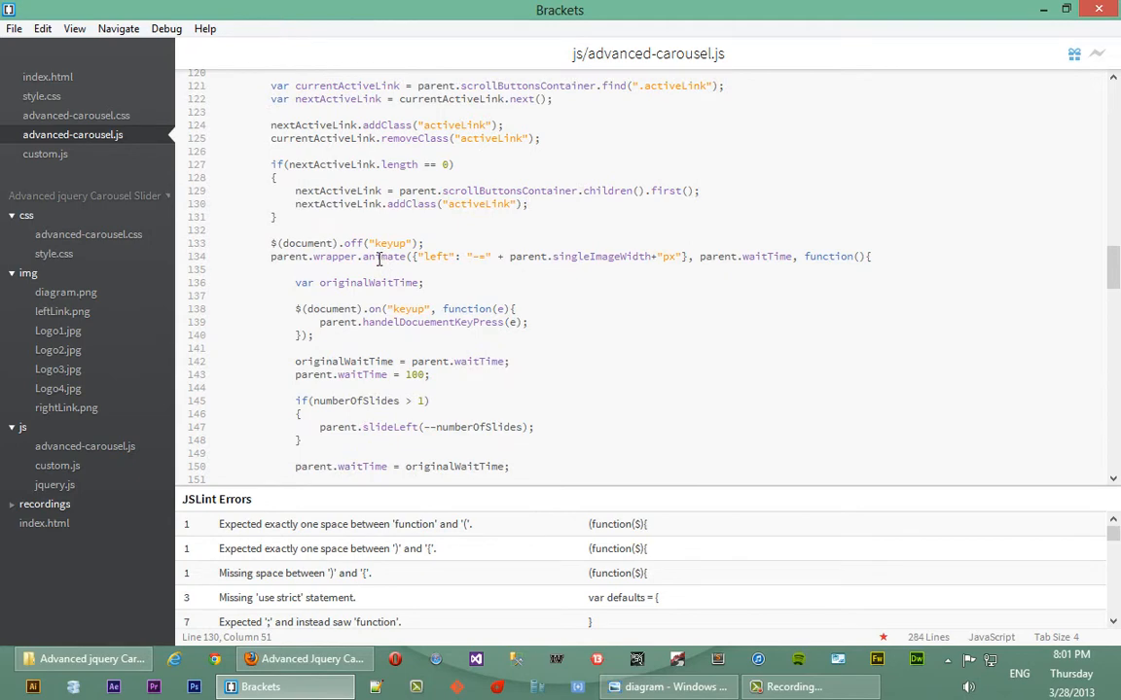
scroll(down, 3)
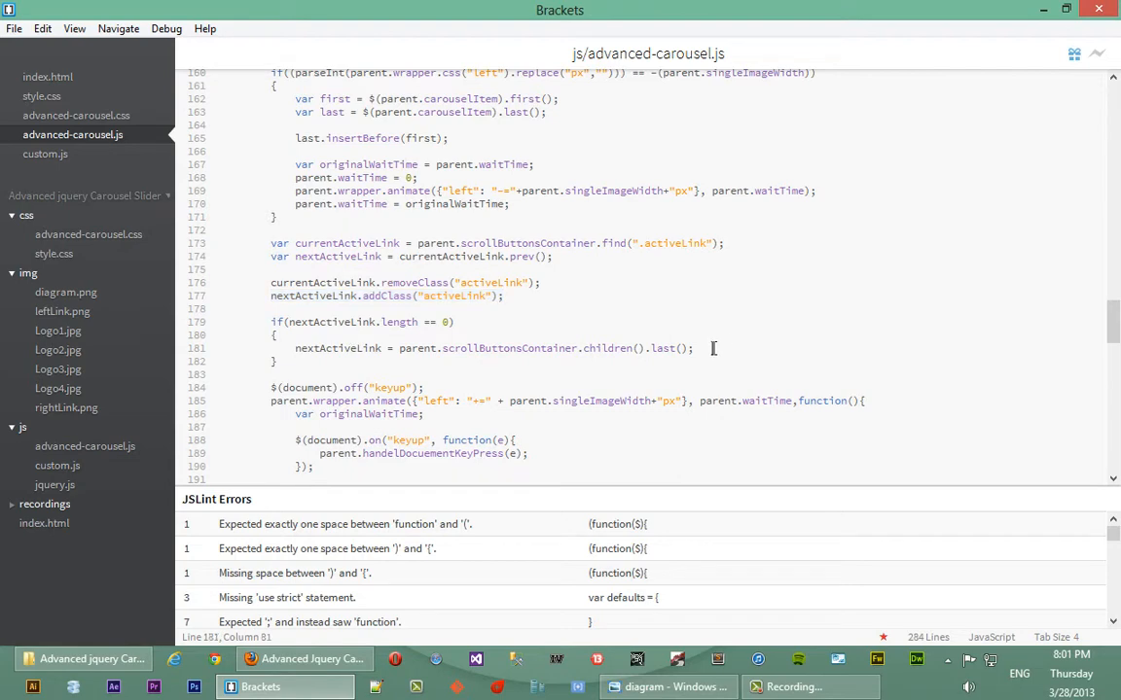
text(nextActiveLink.addClass("activeLink");)
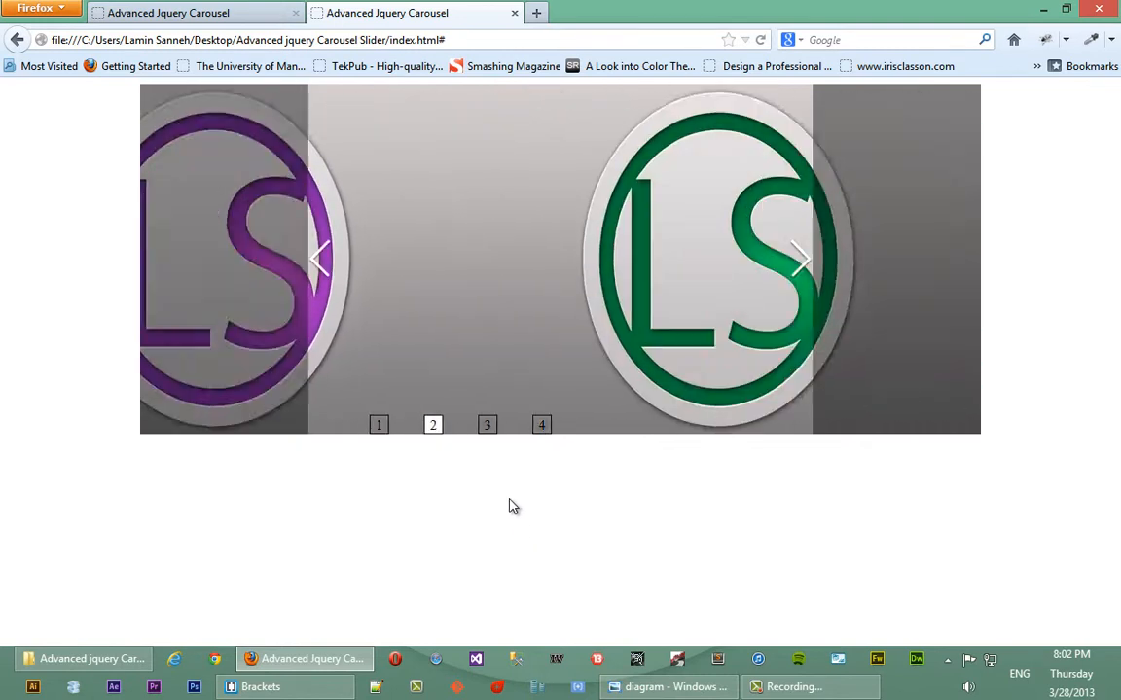
click(541, 424)
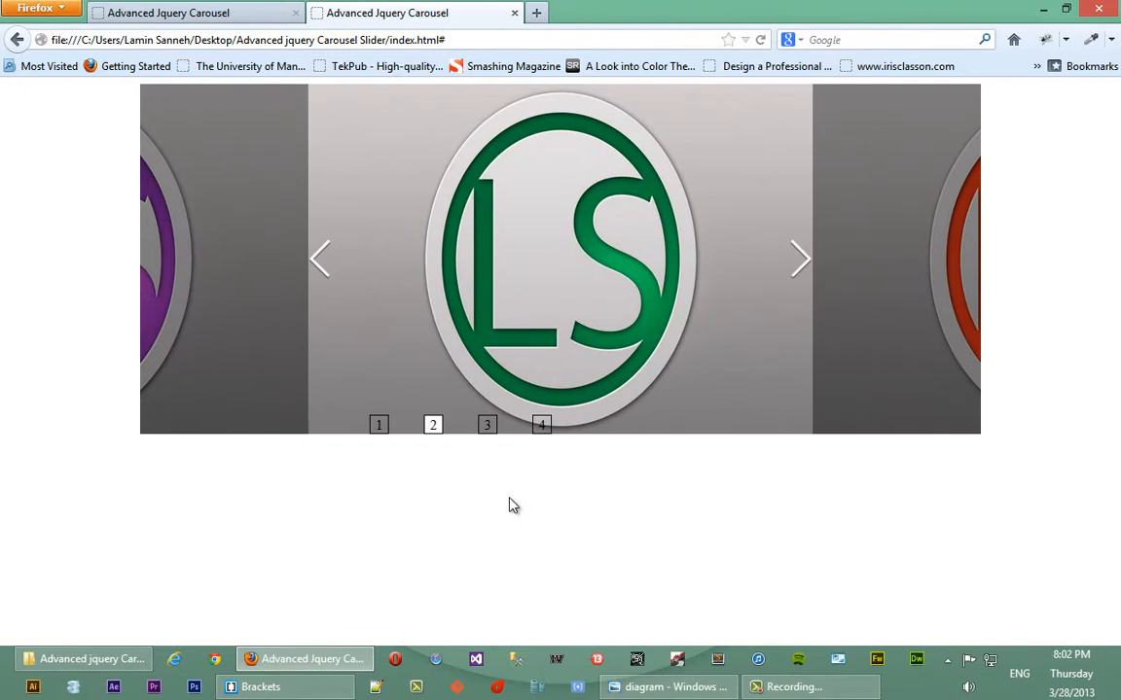
click(486, 424)
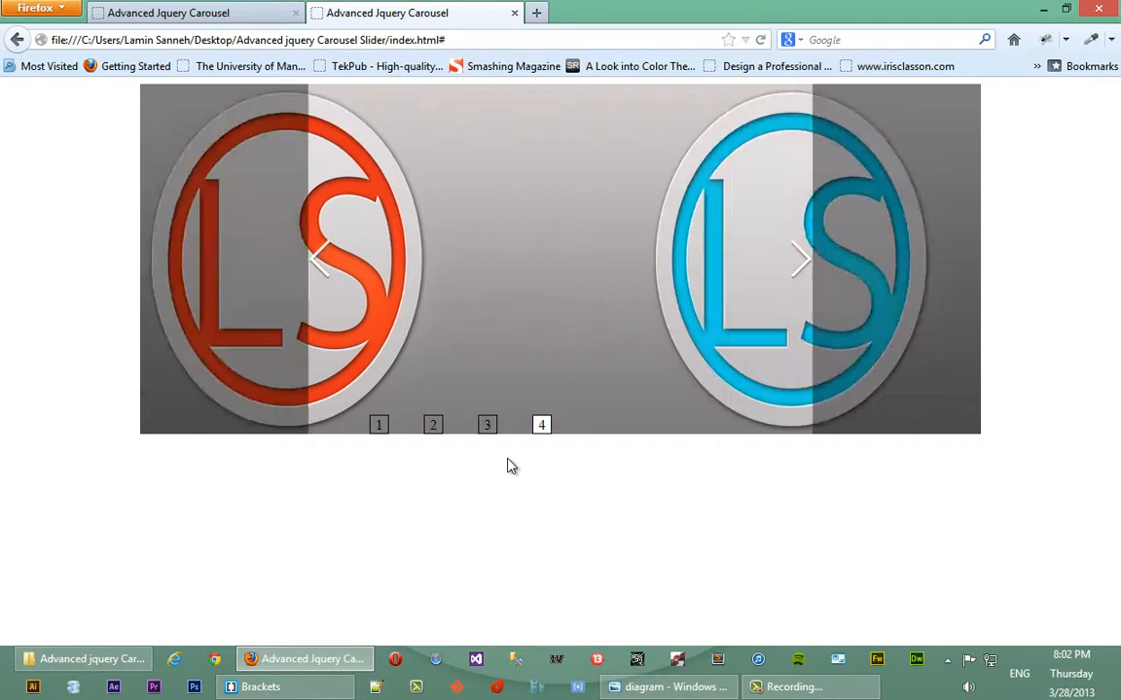
click(541, 424)
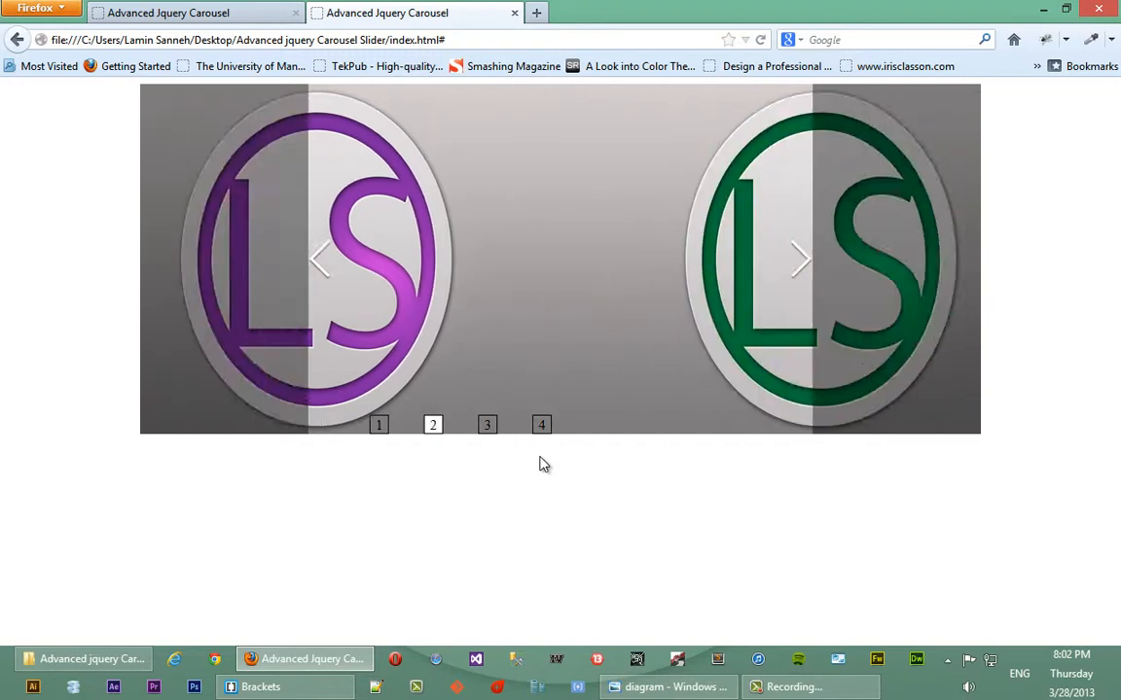
click(541, 424)
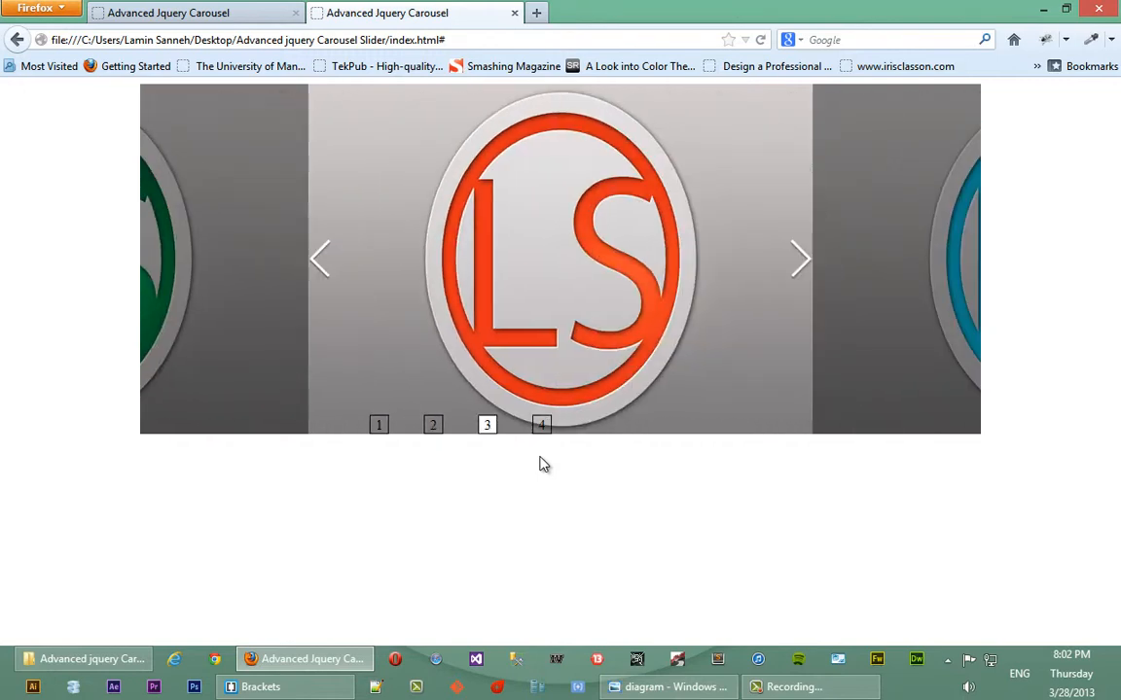
click(541, 424)
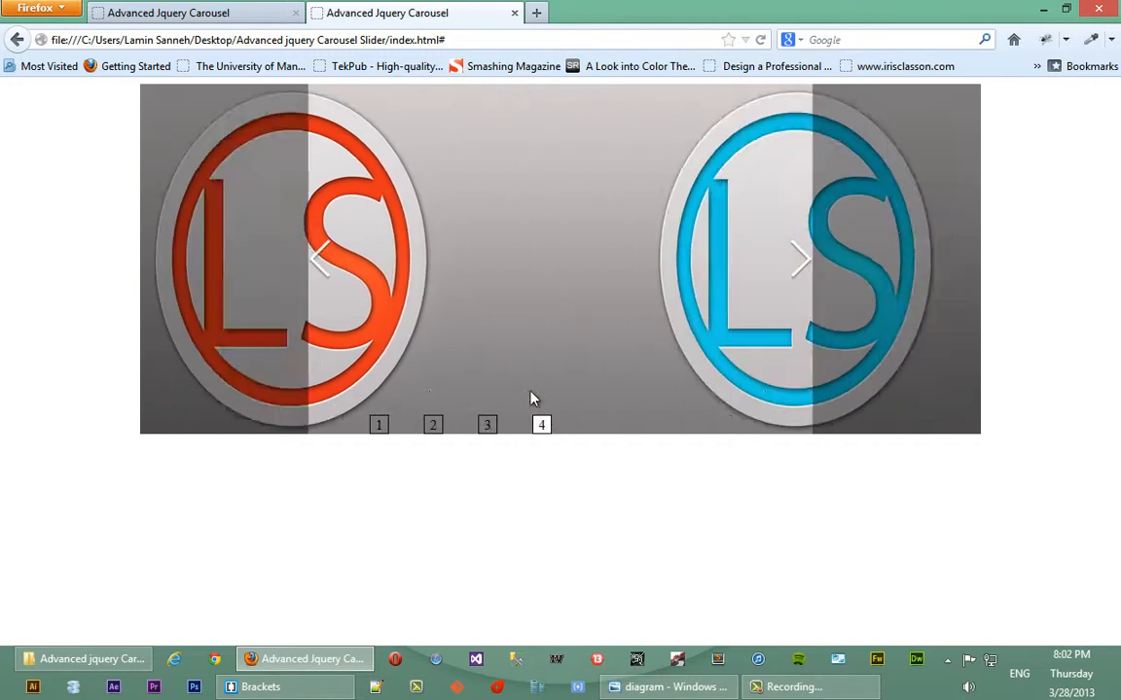
click(541, 424)
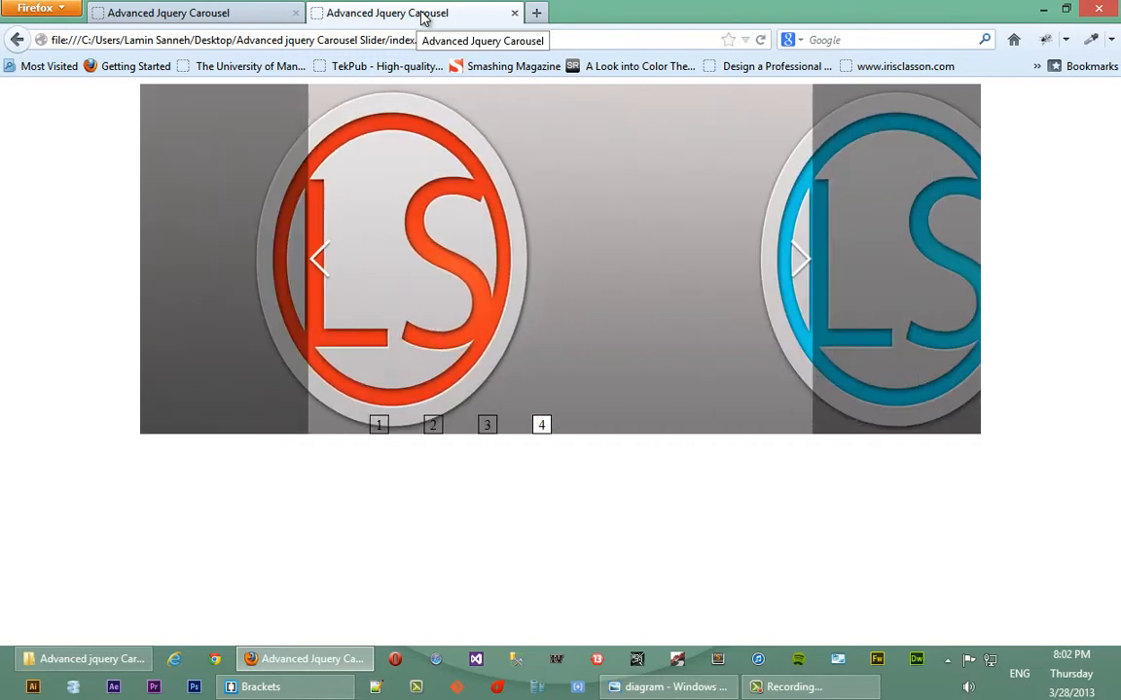
click(541, 424)
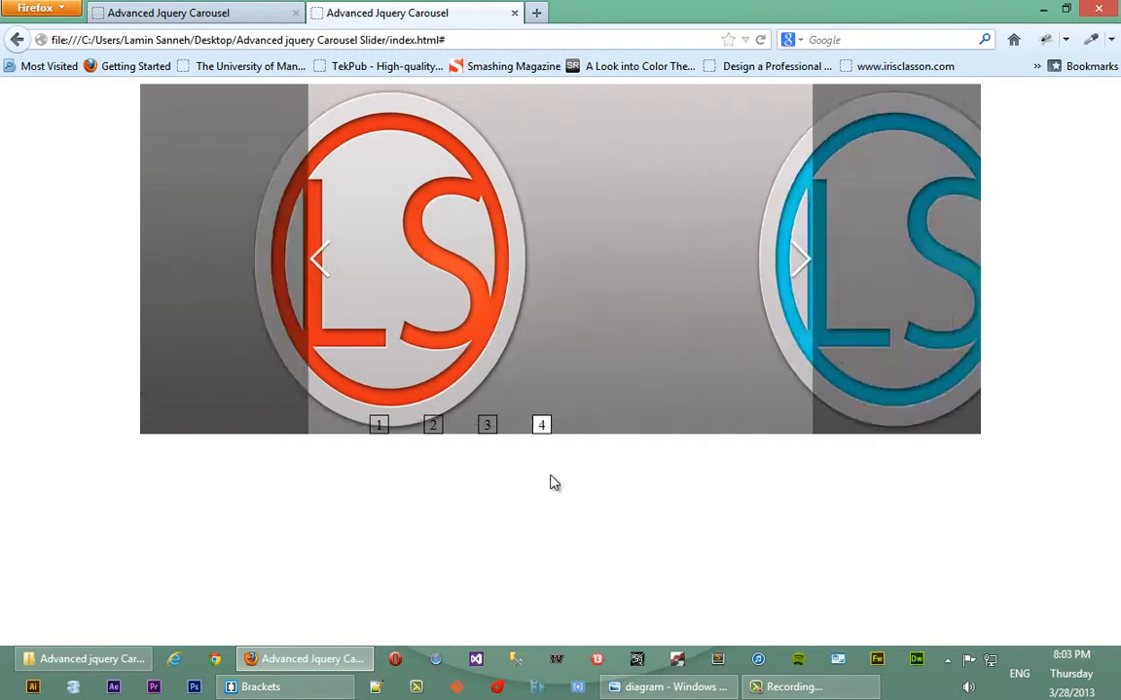
click(541, 424)
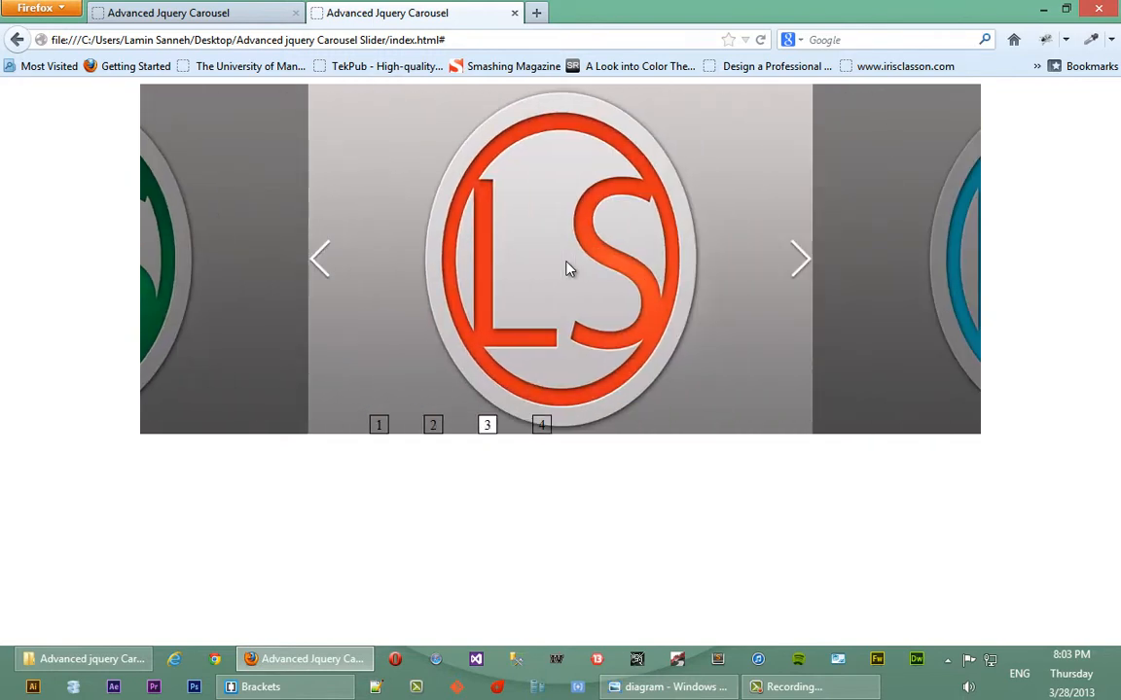
click(800, 257)
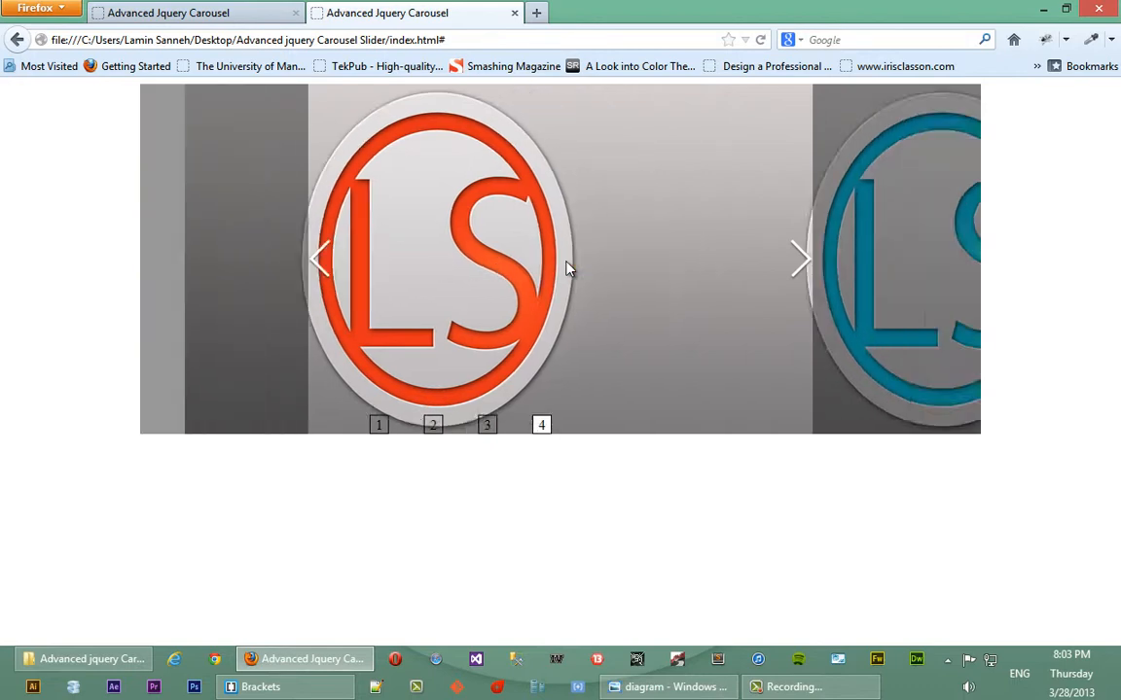
click(541, 424)
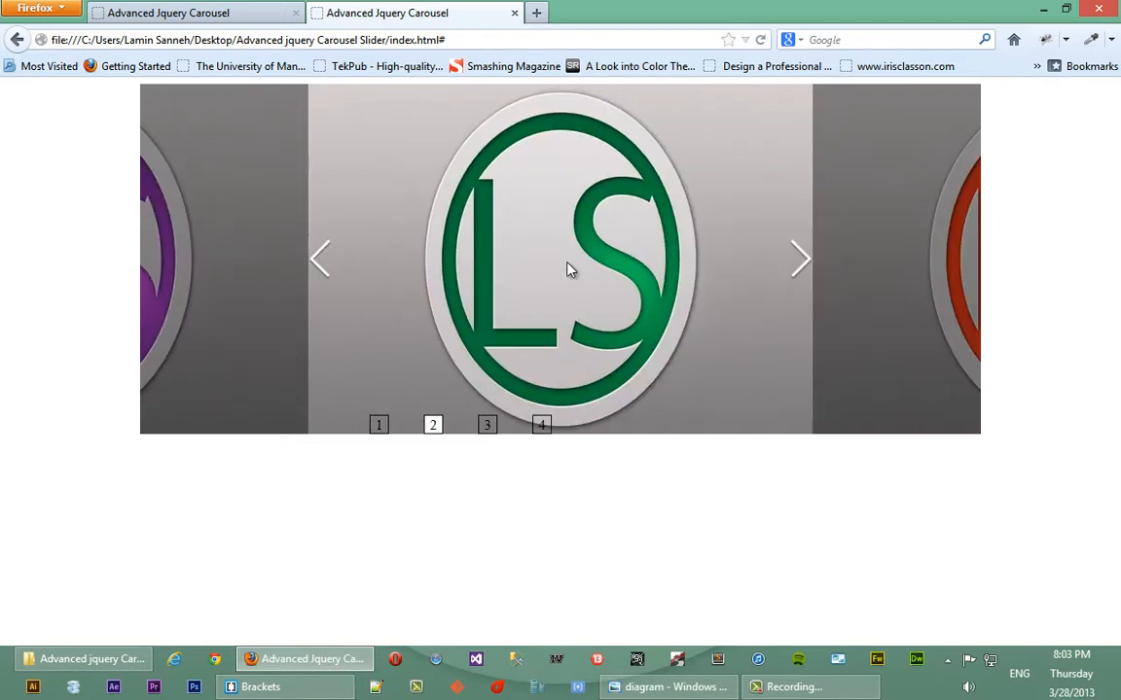
click(486, 424)
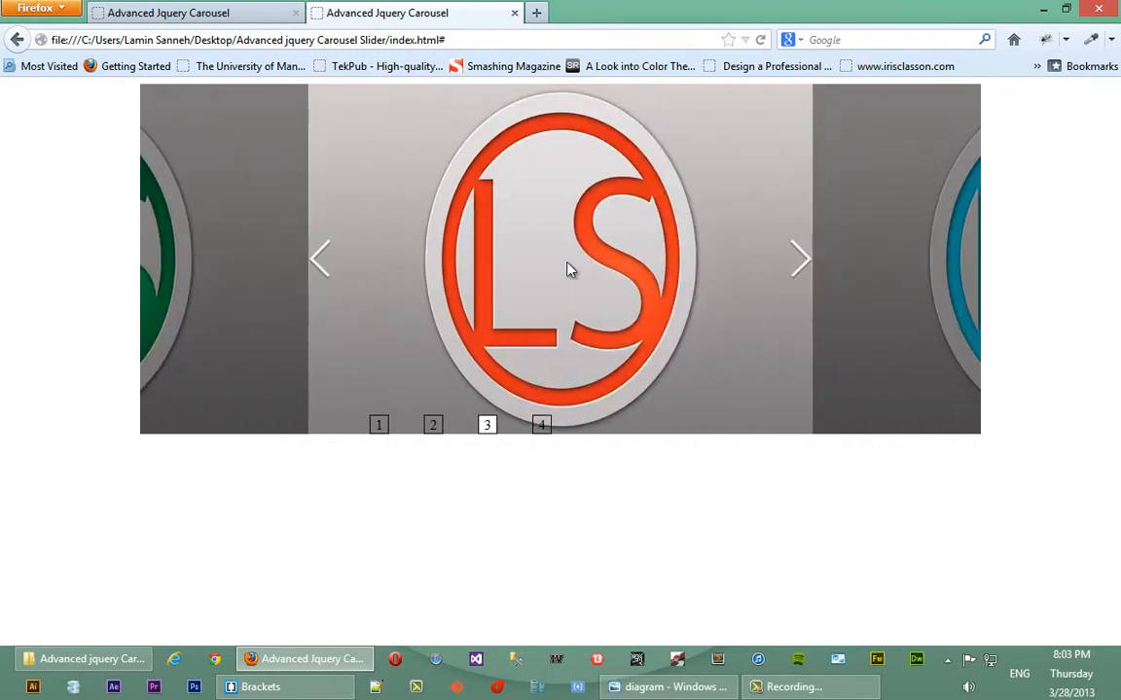